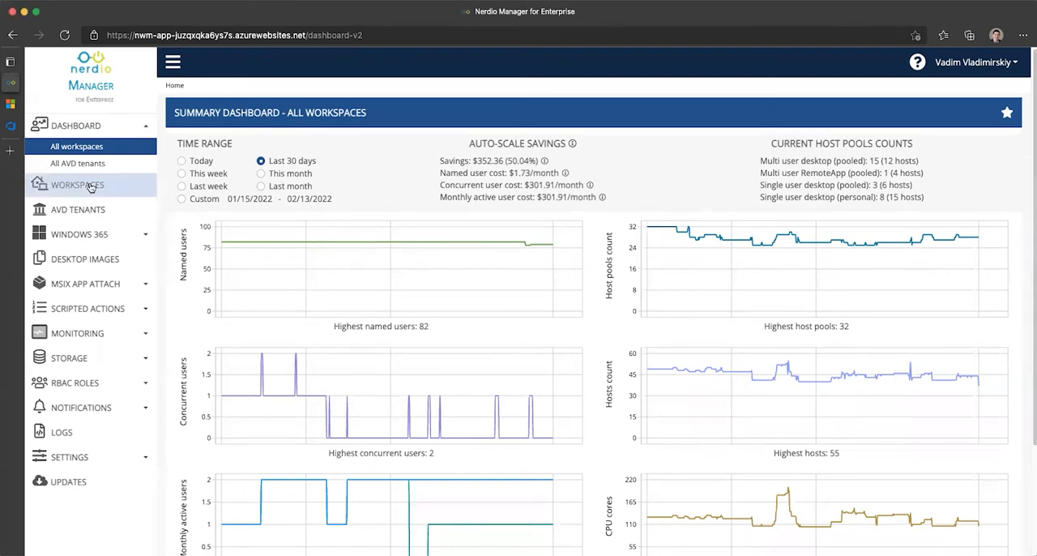
Go to Workspaces and expand the Manage Hosts actions for AADJ Multi-session Desktop
click(77, 185)
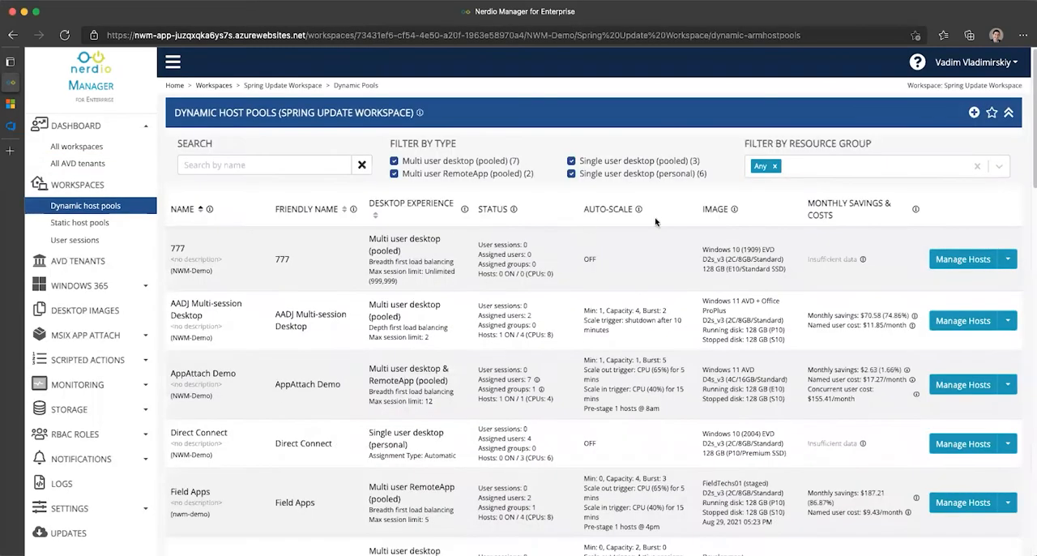
click(1007, 320)
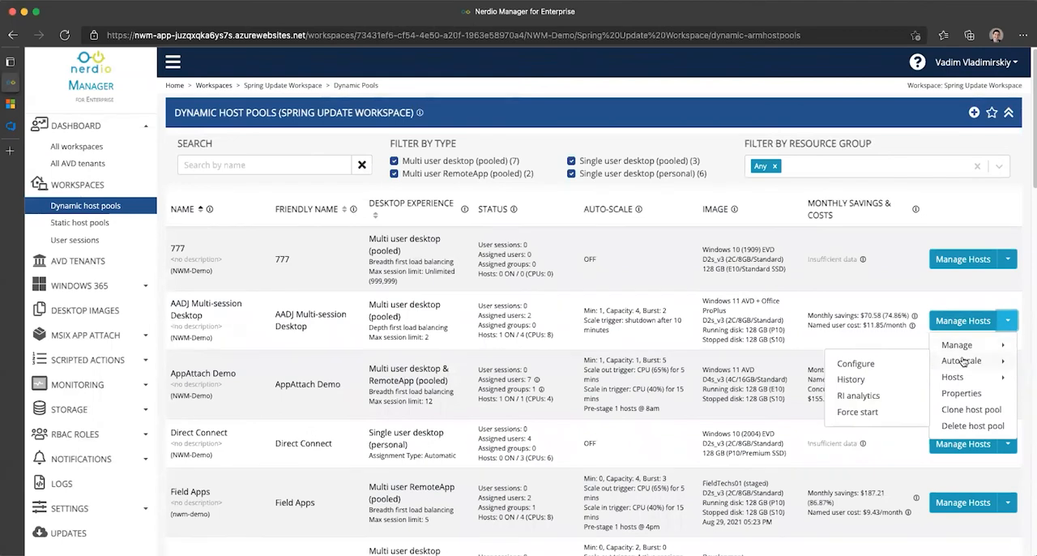
Choose Autoscale > Configure for AADJ Multi-session Desktop to reach its Scaling Logic section
click(960, 360)
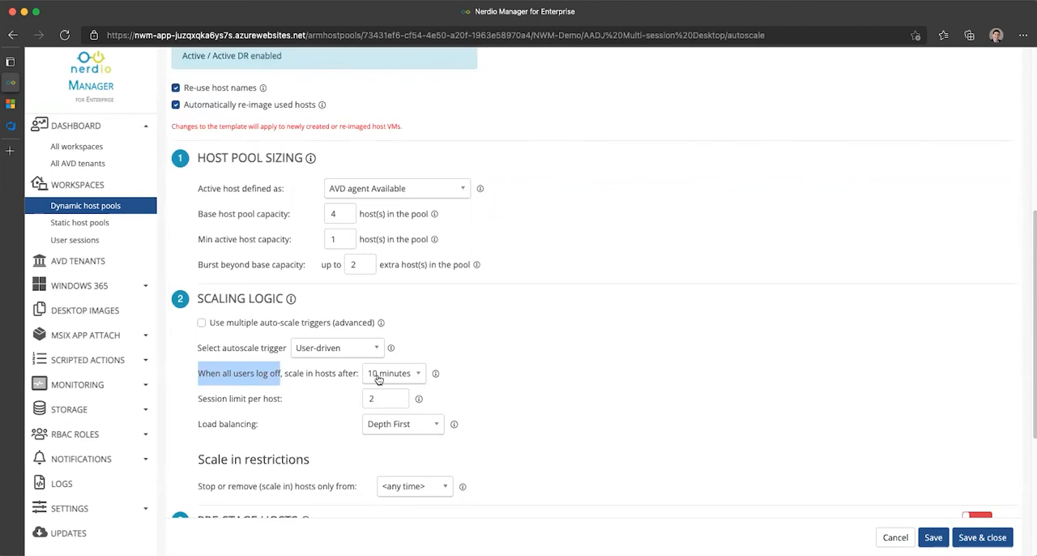
Expand the 'scale in hosts after' dropdown to view delays up to 8, 24 and 48 hours
click(393, 373)
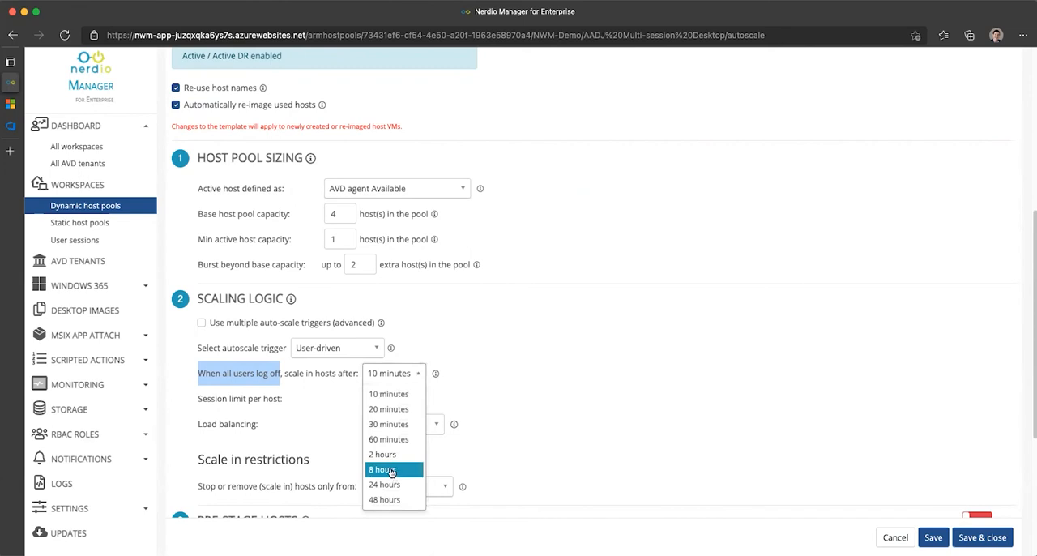
mouse_move(394, 484)
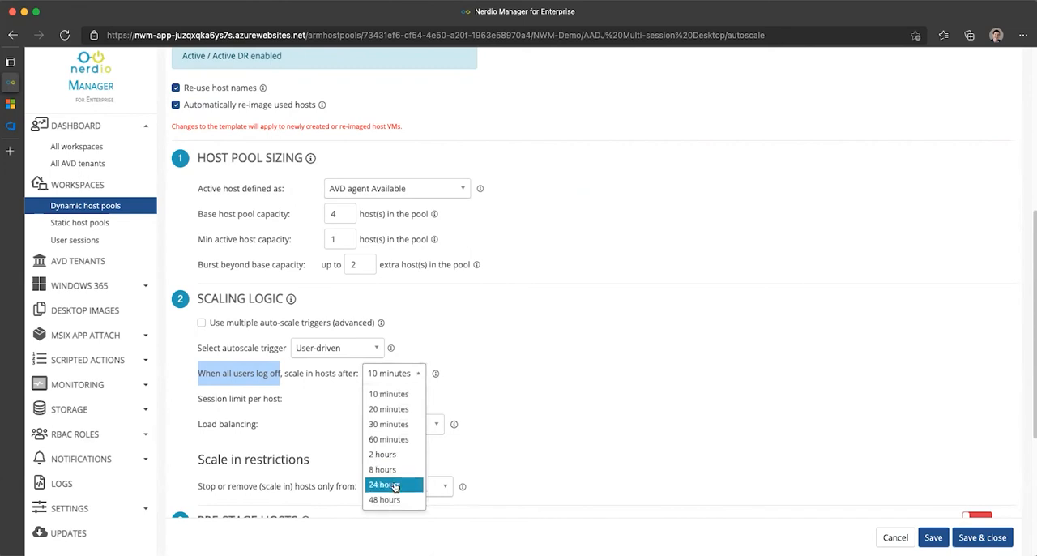
mouse_move(385, 499)
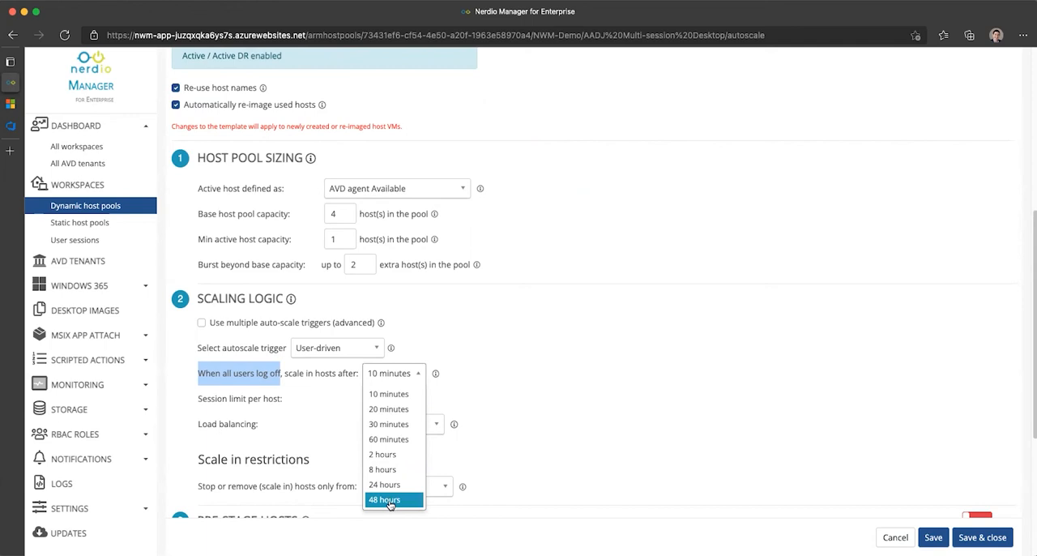
mouse_move(390, 498)
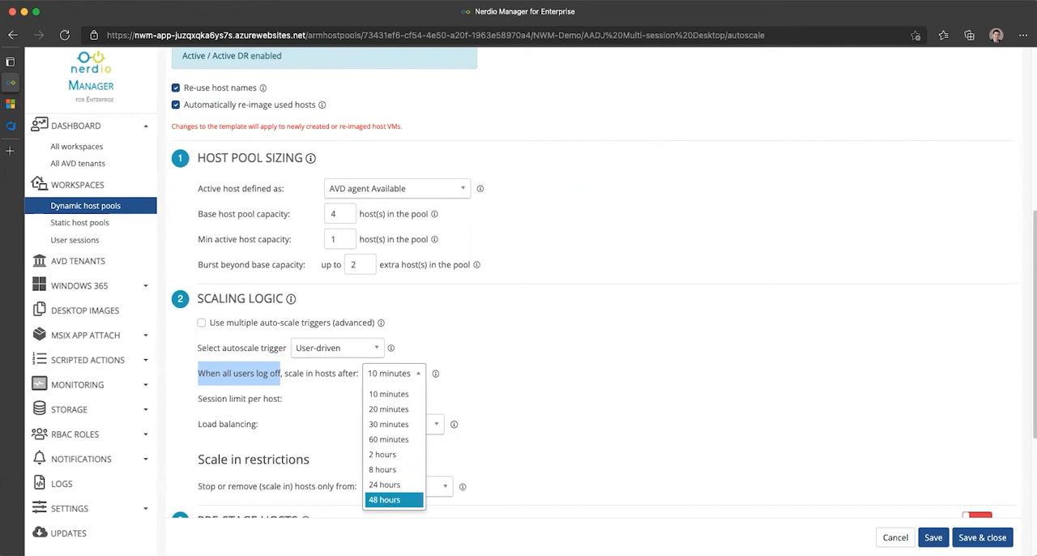